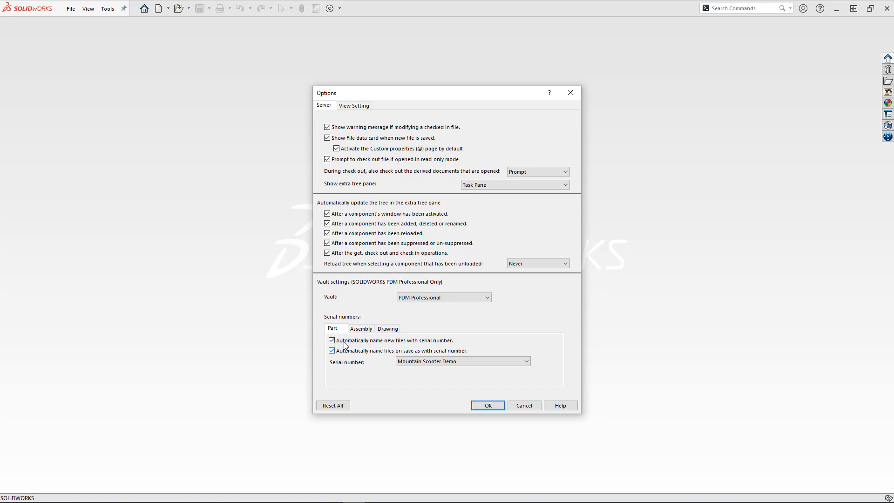
Enable automatic part naming with the Mountain Scooter Demo serial number in PDM options.
{"action": "left_click", "coordinate": [487, 406]}
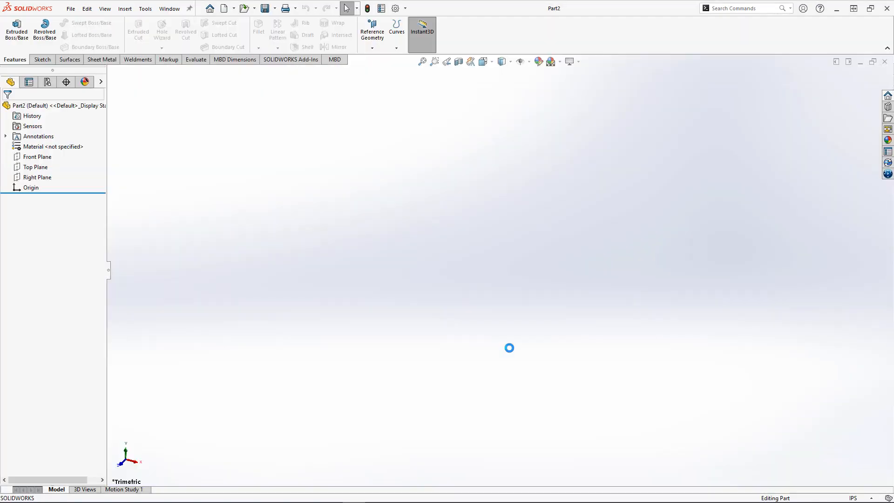